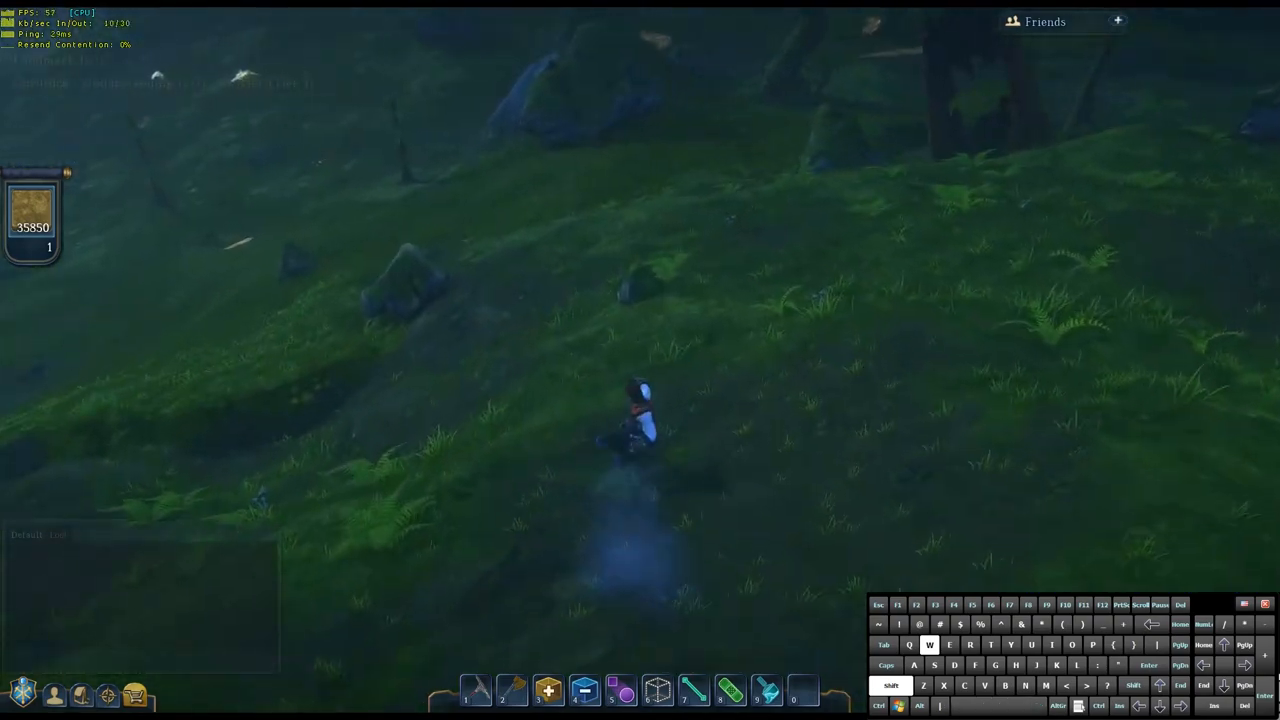
Step: Sprint up the grassy slope toward the mossy rock and dive-roll onto the path
key(w)
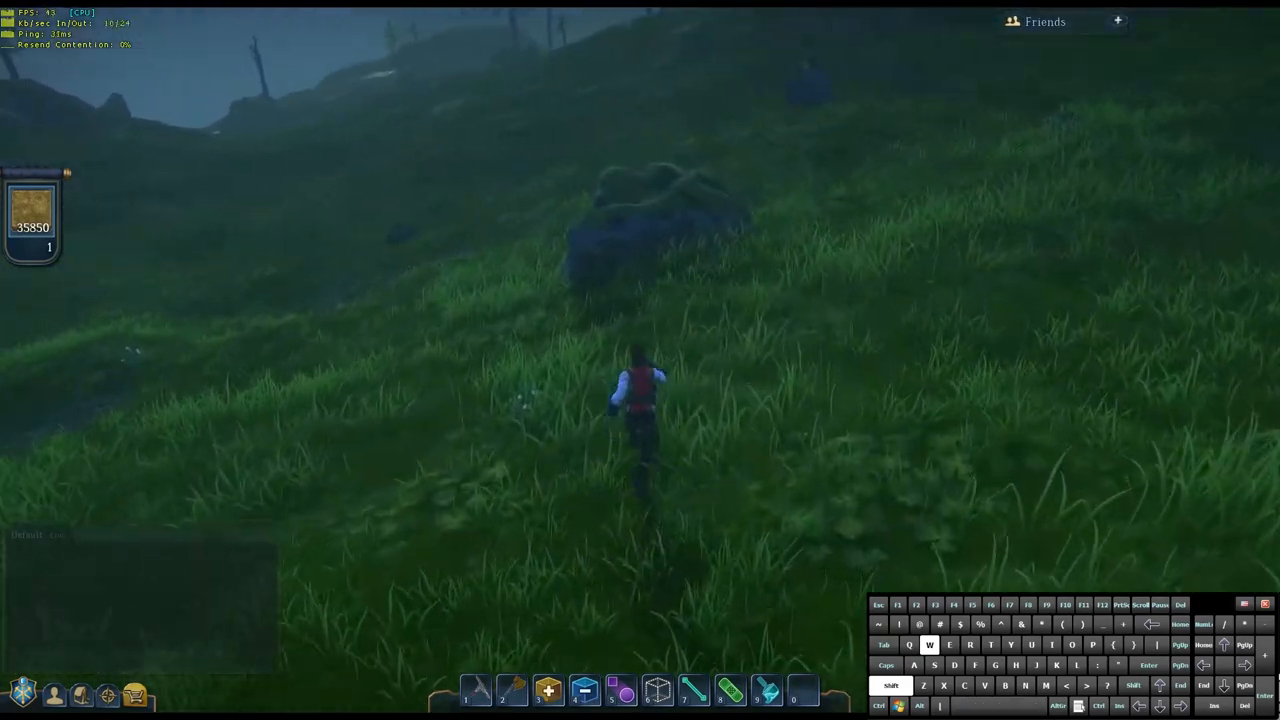
key(w)
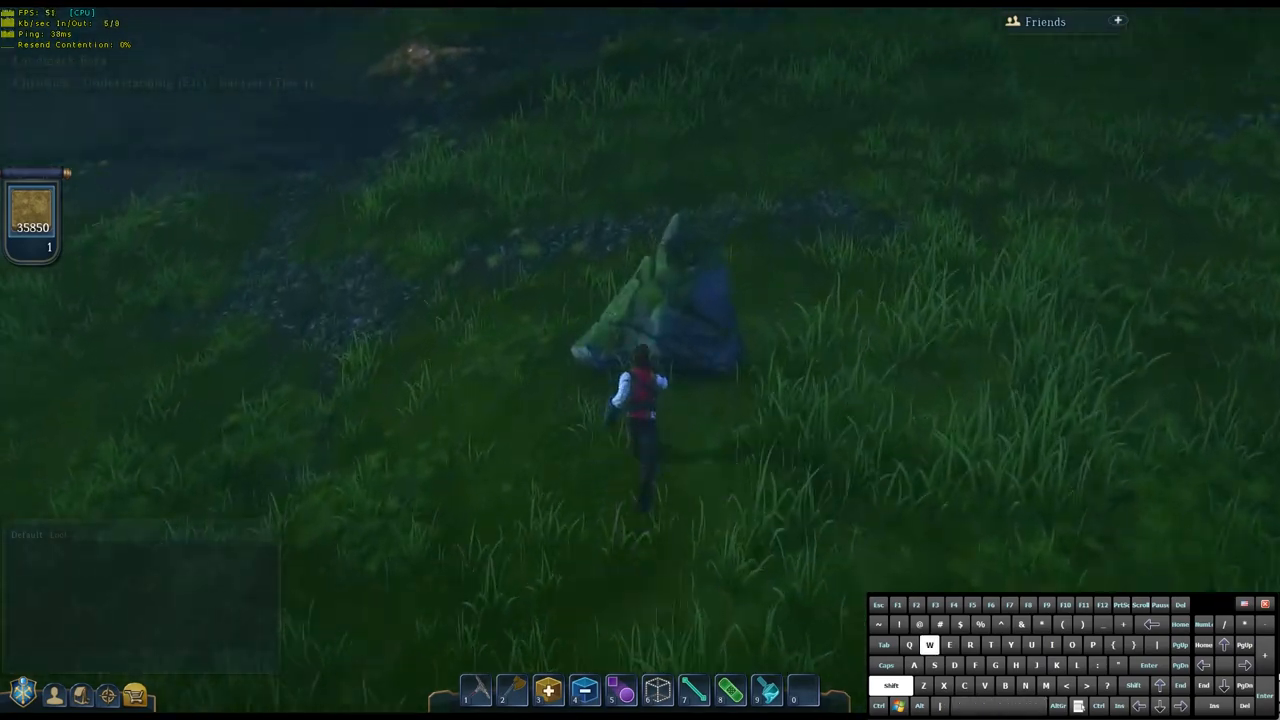
key(w)
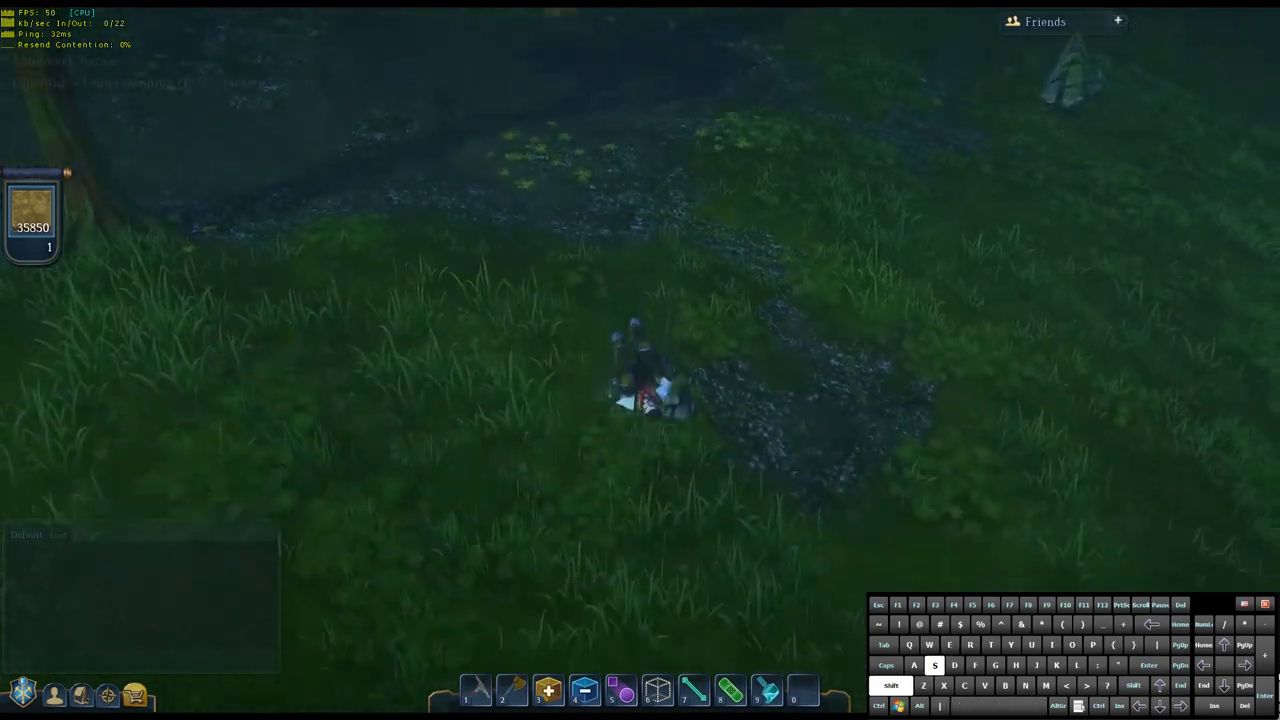
key(w)
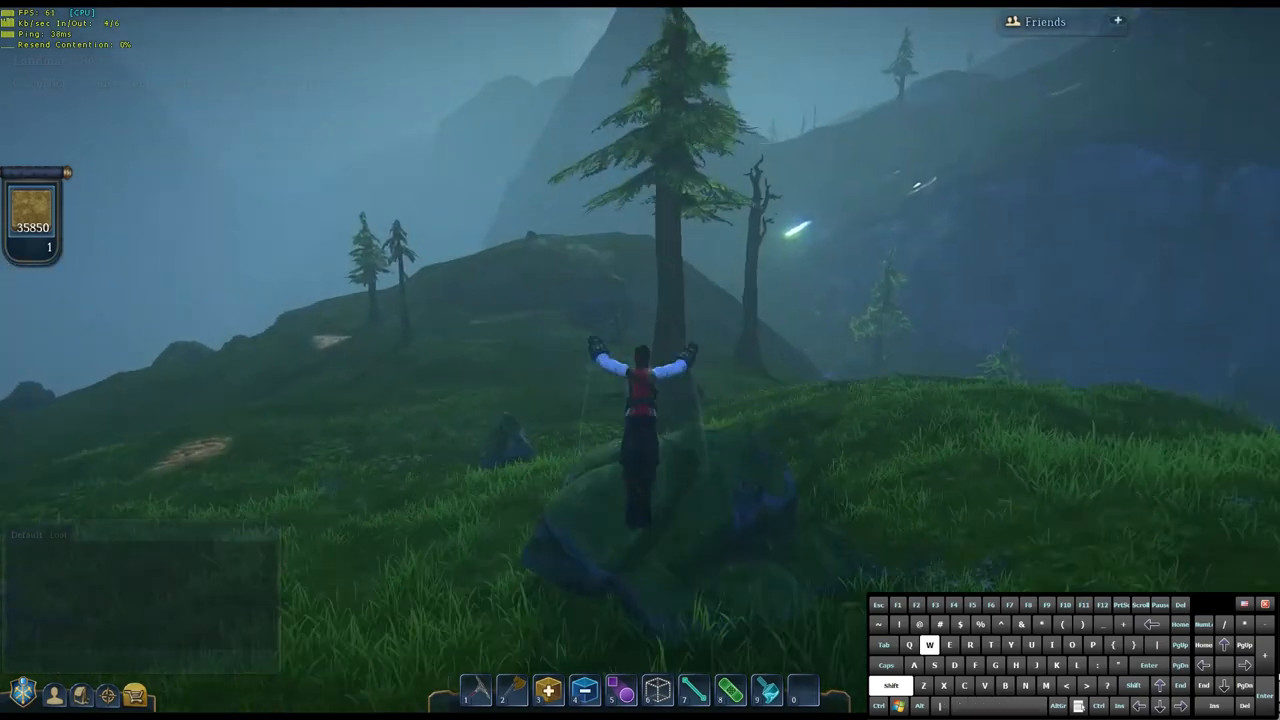
Step: Sprint from the hilltop rock up the moonlit ridge to the sandy slope
key(d)
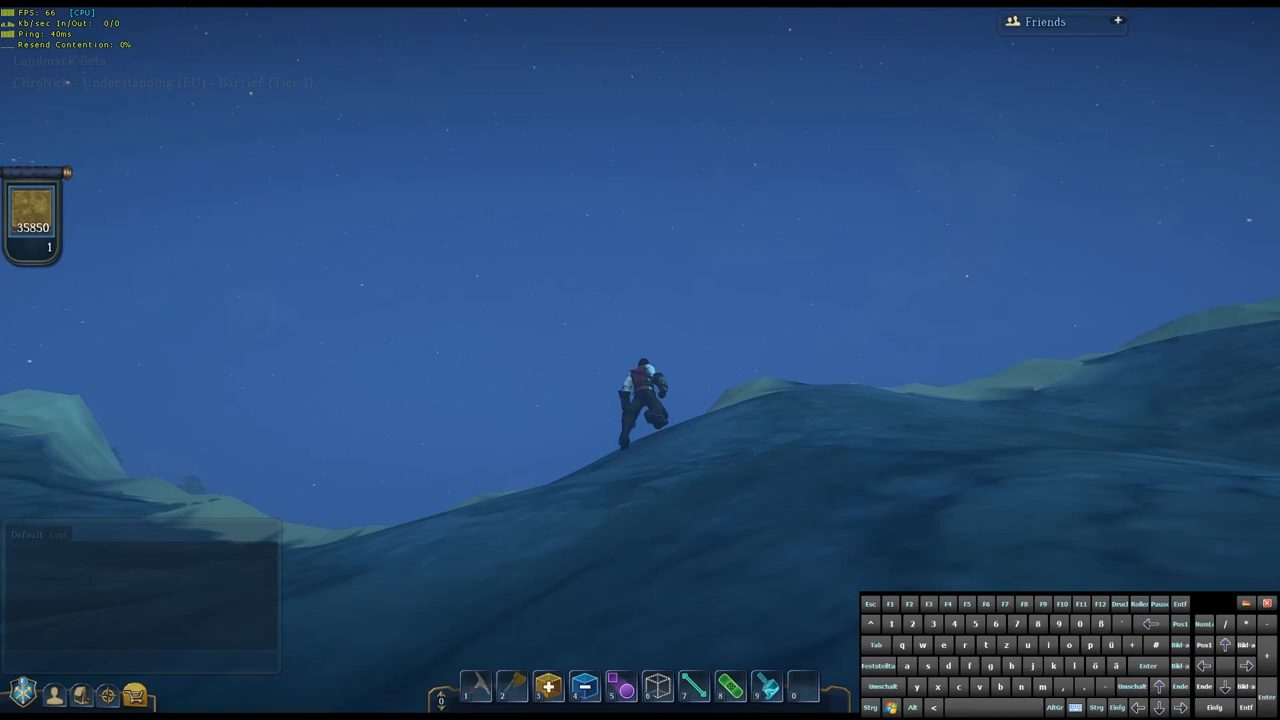
key(w)
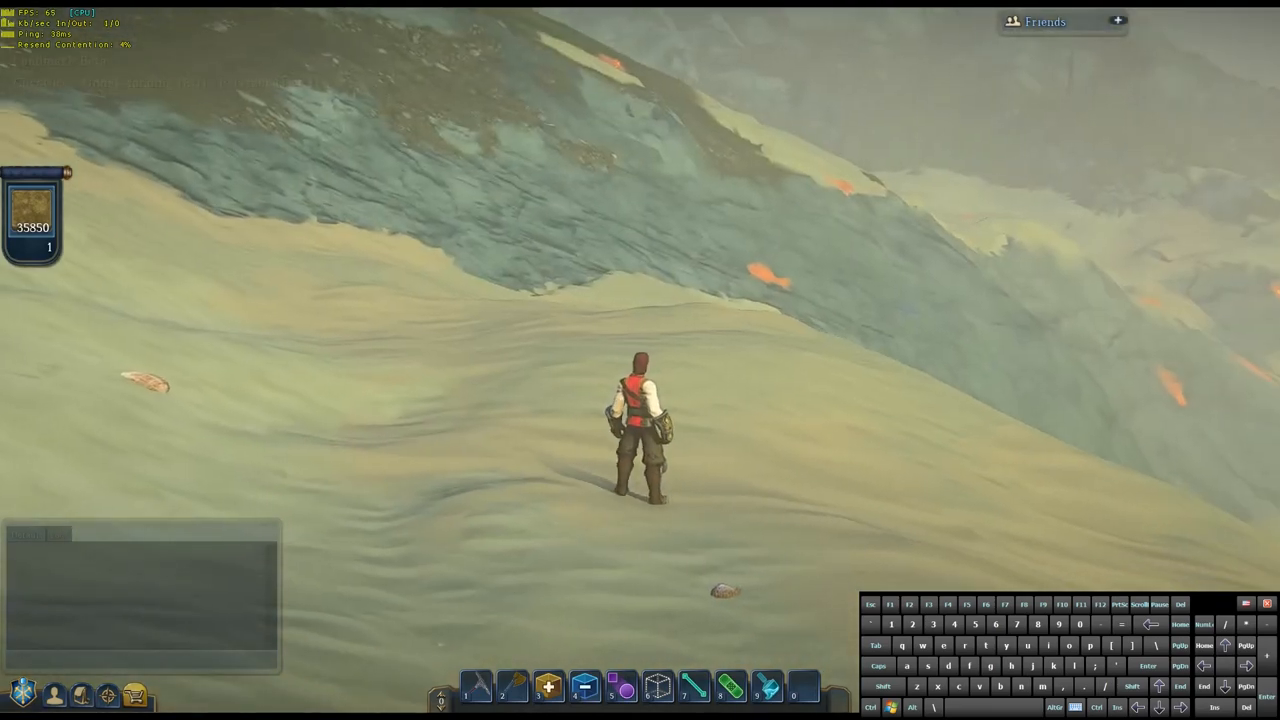
Step: Run down the sandy slope and leap off the hillside toward the glowing desert
key(w)
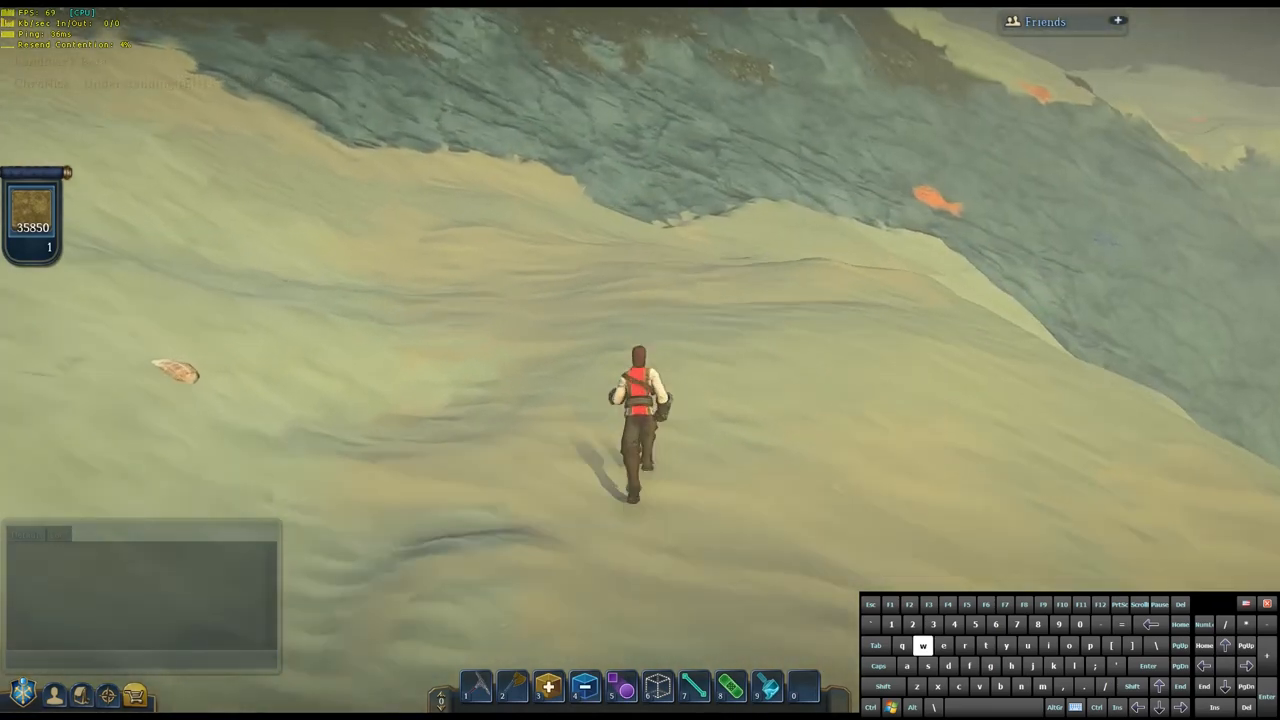
key(w)
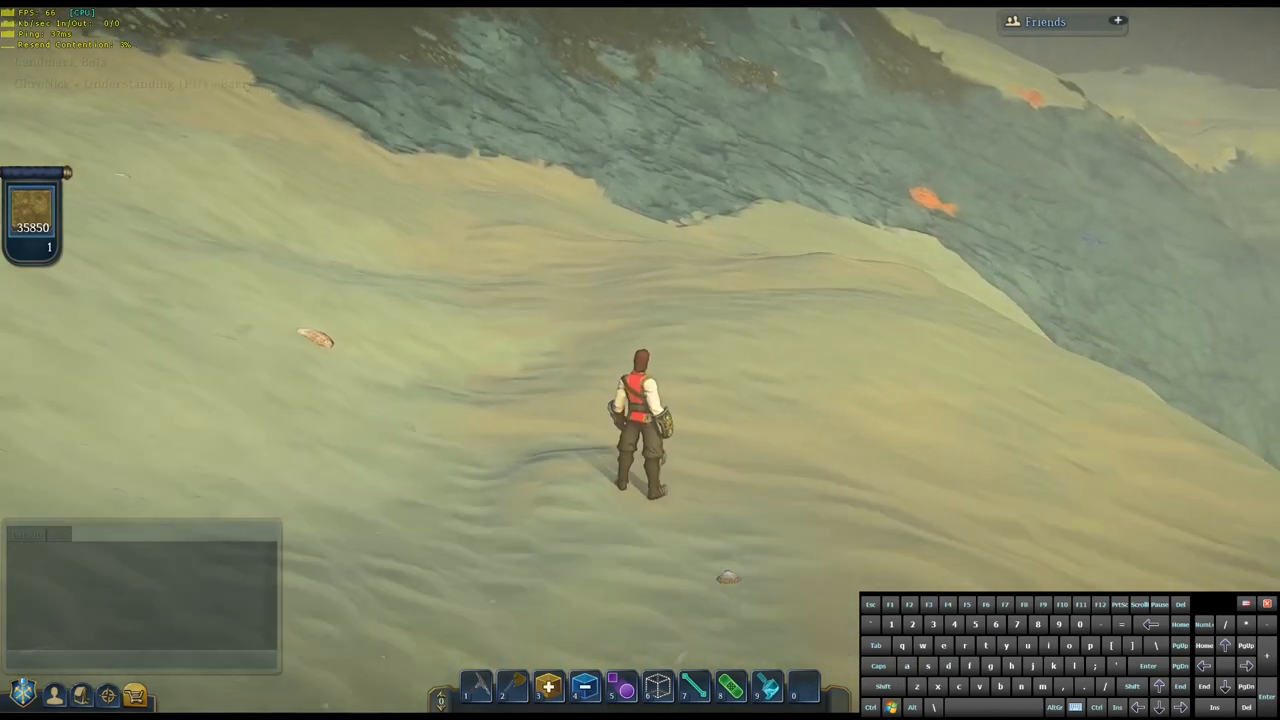
key(w)
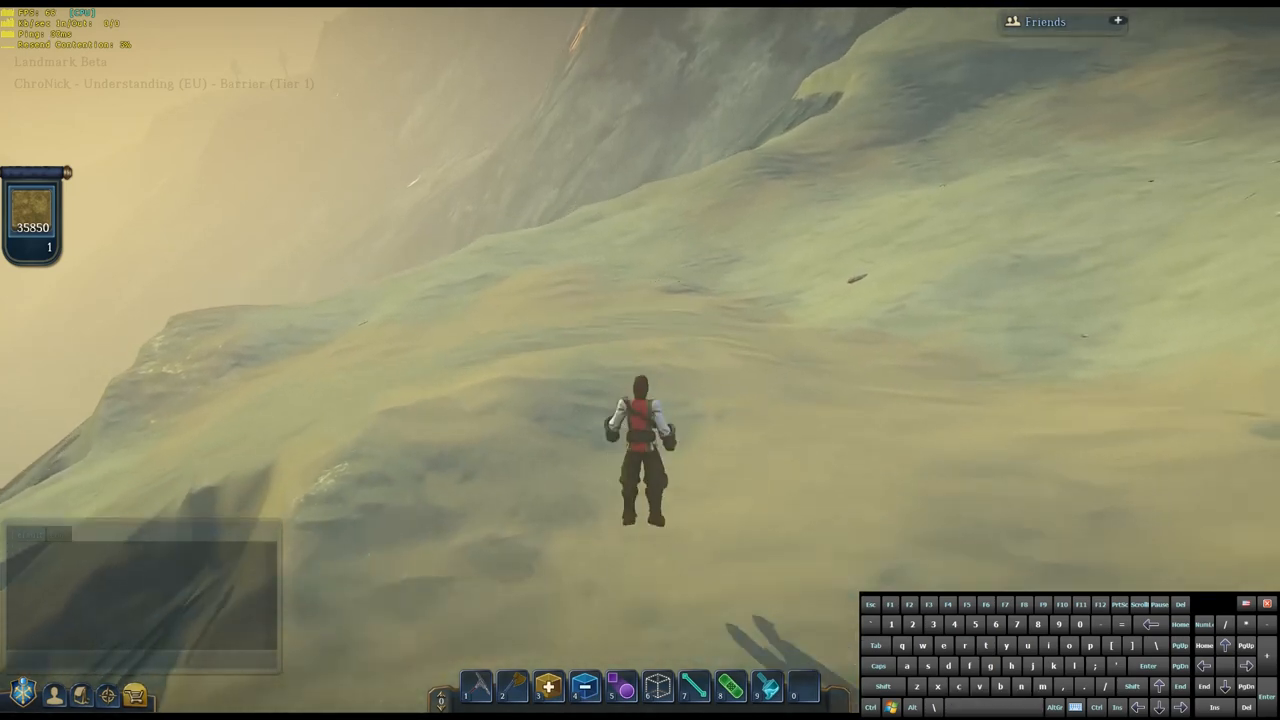
key(w)
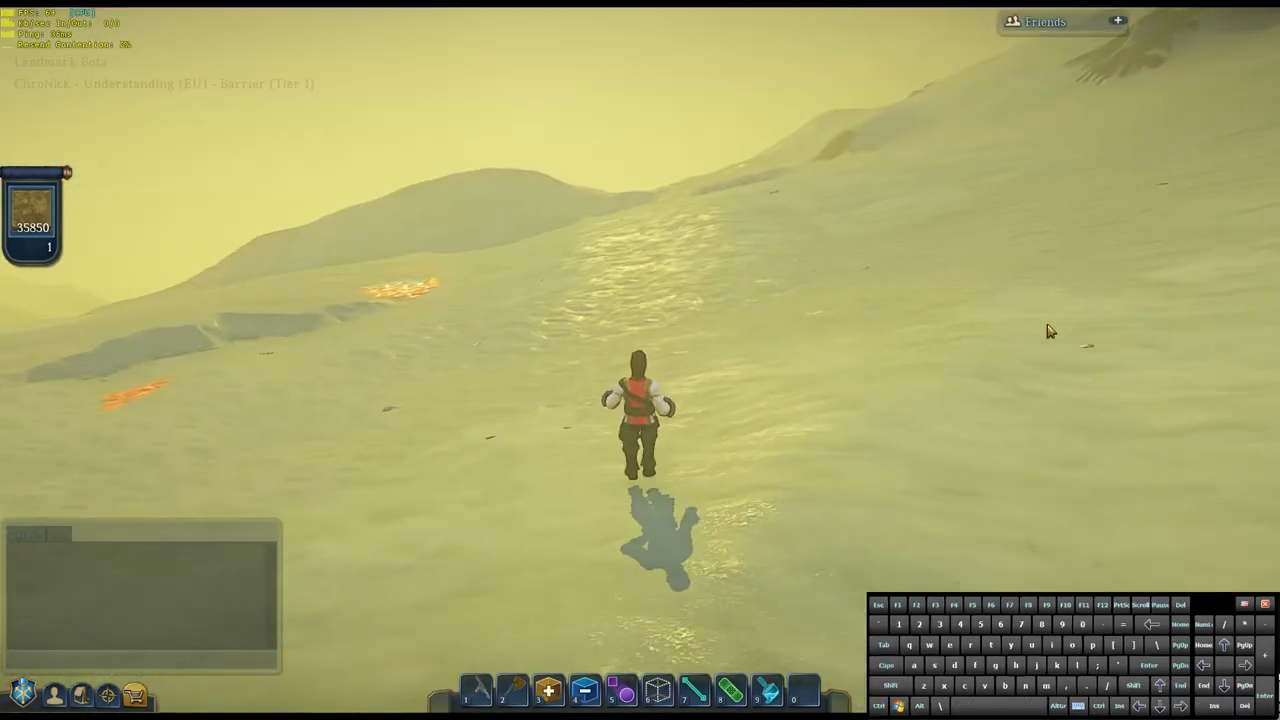
key(w)
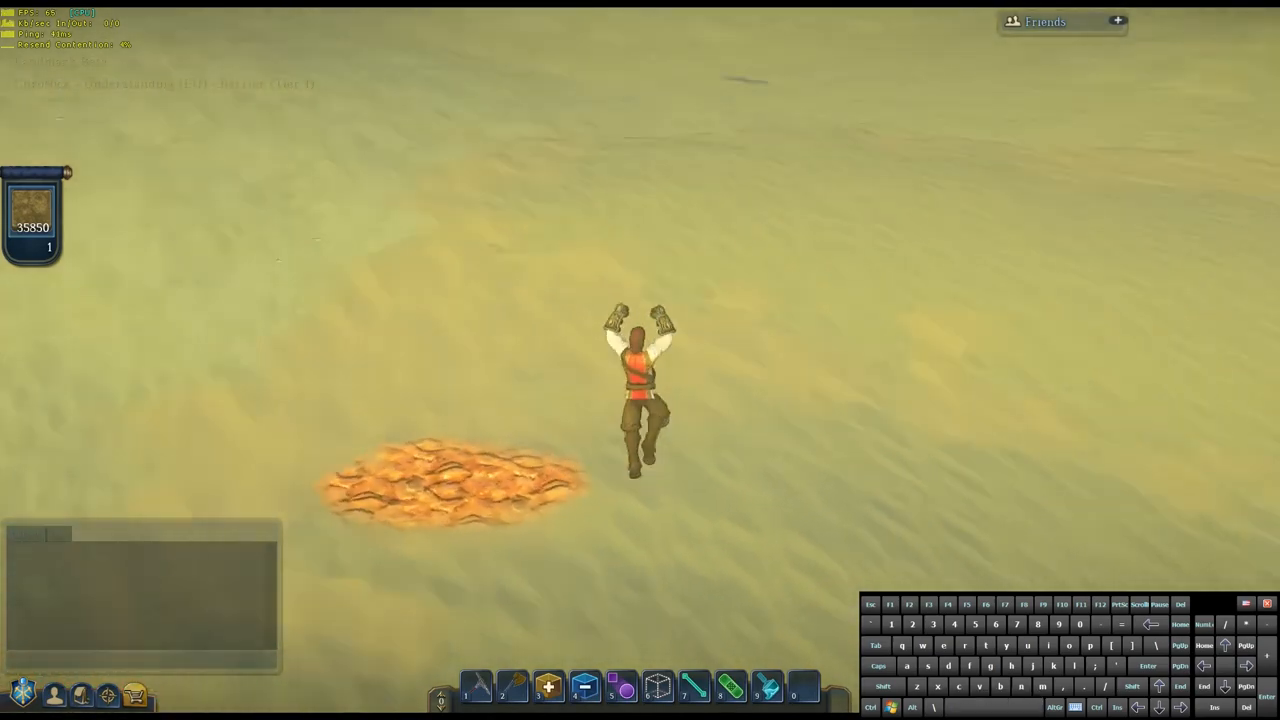
Step: Jump off the sand dune and slide down the lava-streaked slope into the rocky hollow
key(w)
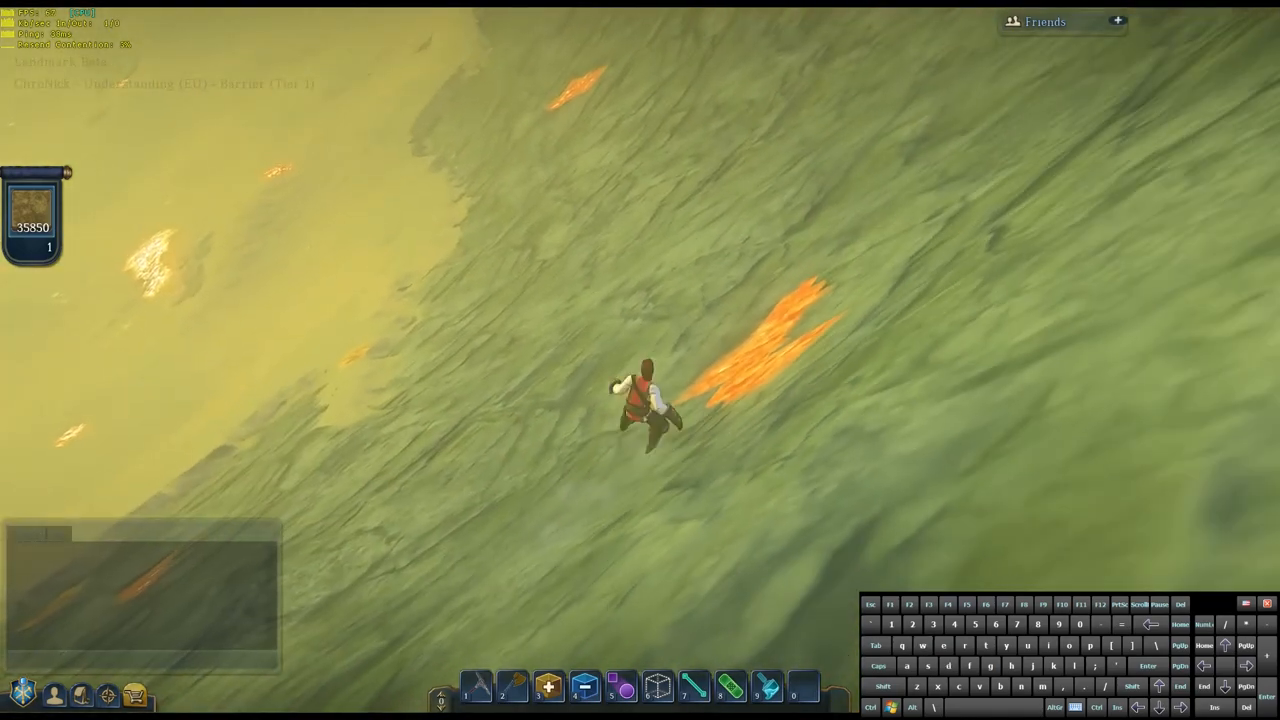
key(w)
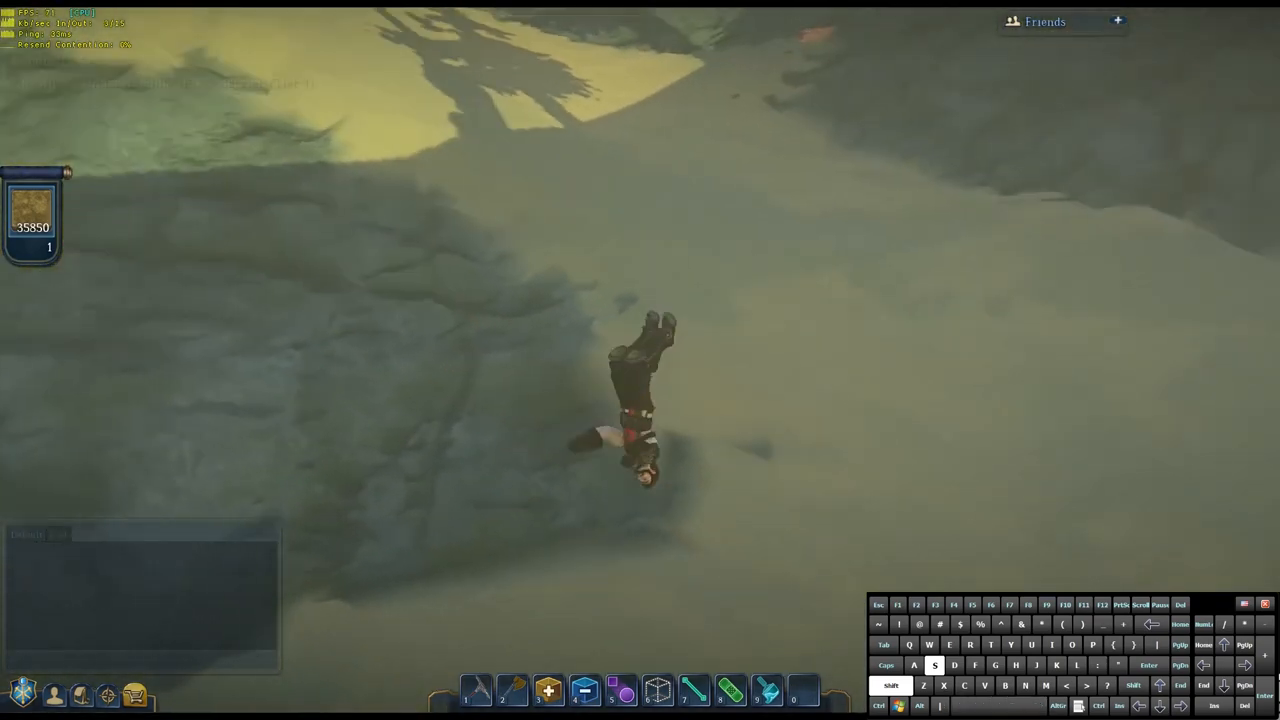
Step: Back-flip on the slope, then sprint across the lava-streaked slope toward the hazy mountains
key(w)
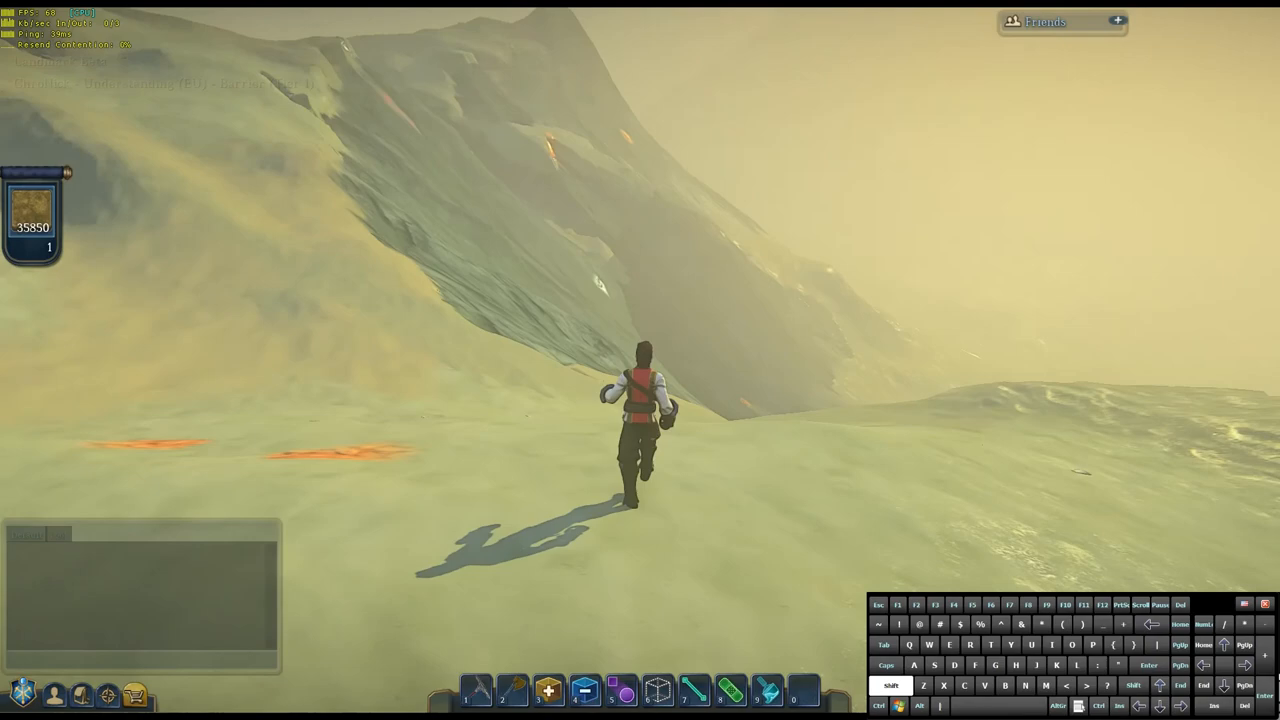
key(w)
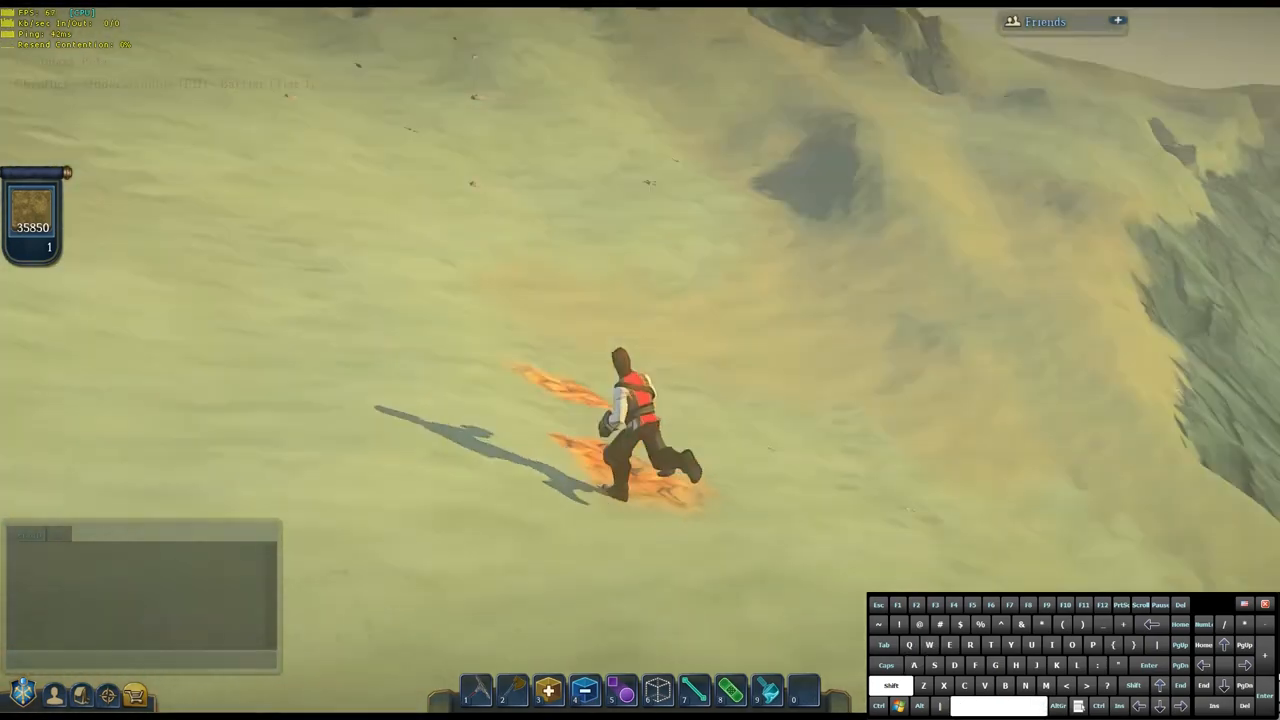
key(w)
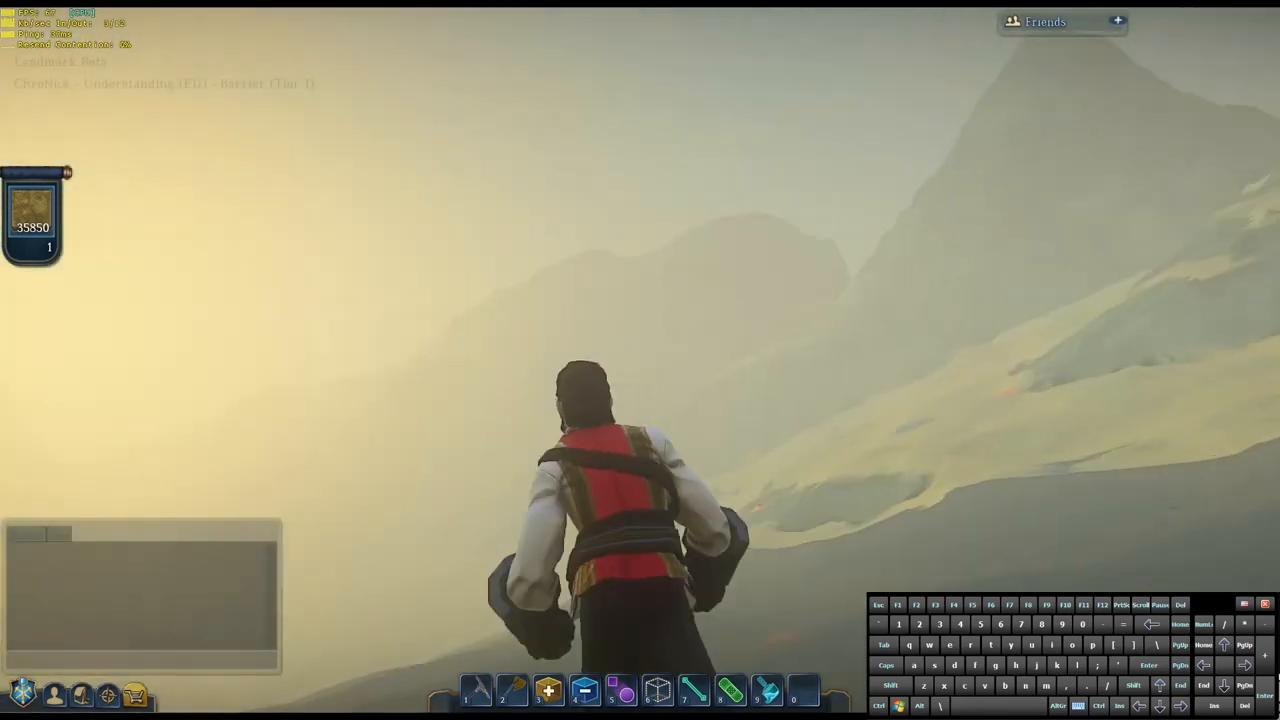
Step: Run onto the steep rocky slope and leap down the blue-grey cliff face
key(w)
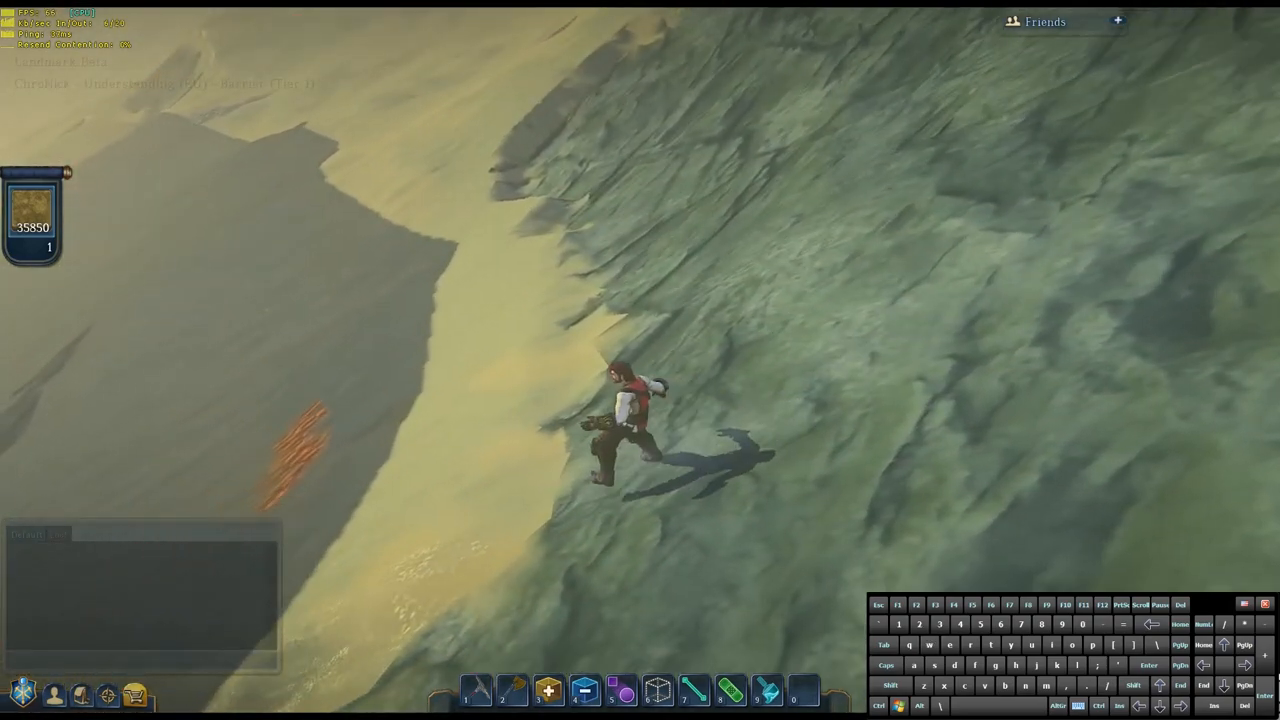
key(w)
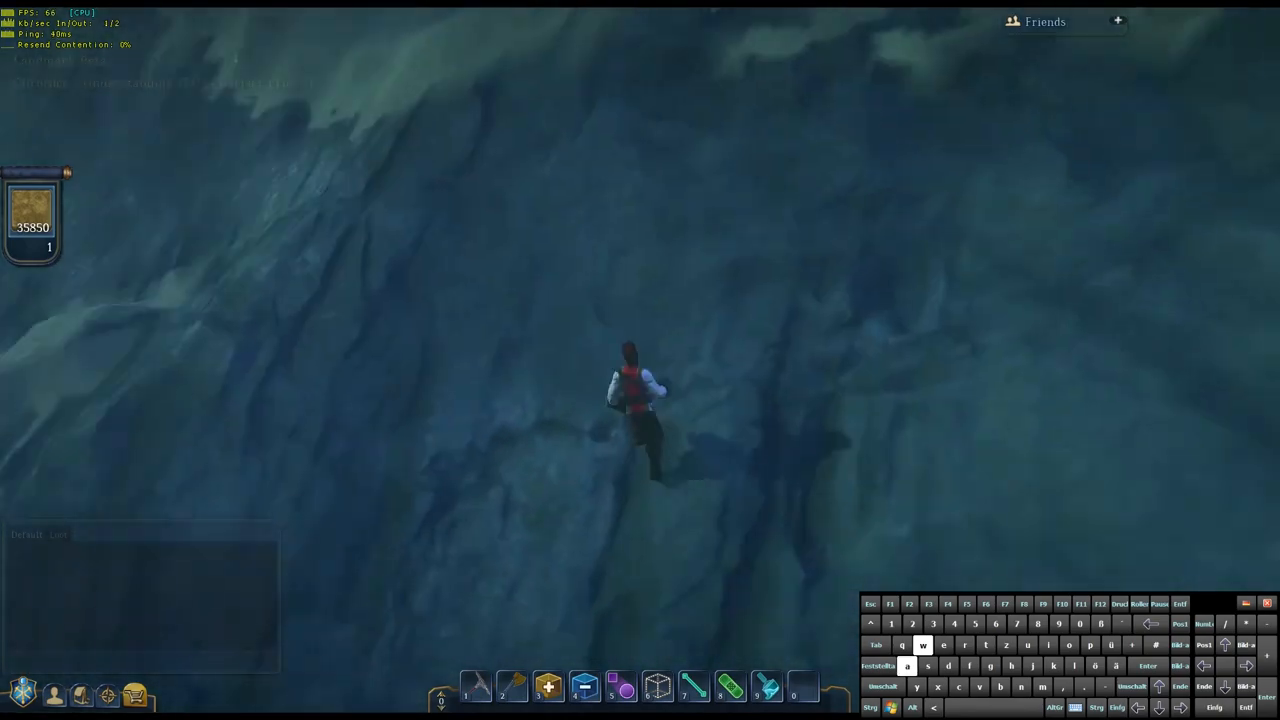
Step: Descend the dark cliff, roll on landing, and sprint up the pale grassy knoll
key(w)
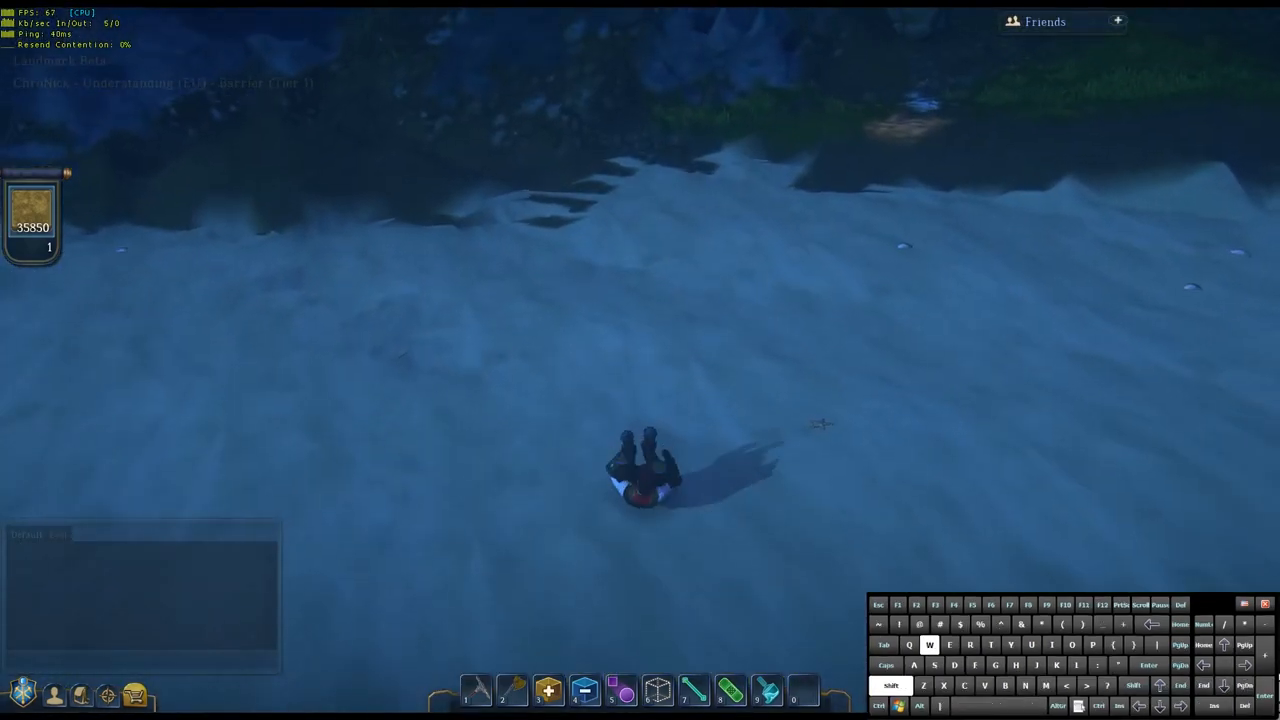
key(w)
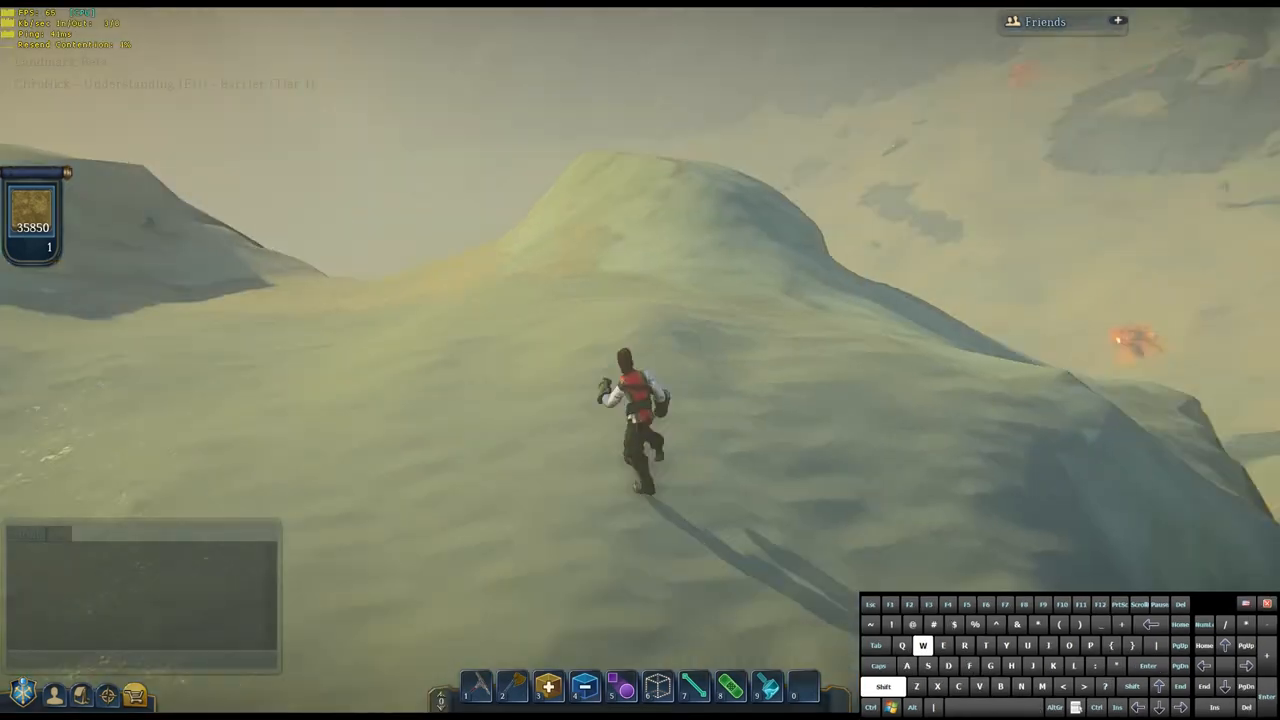